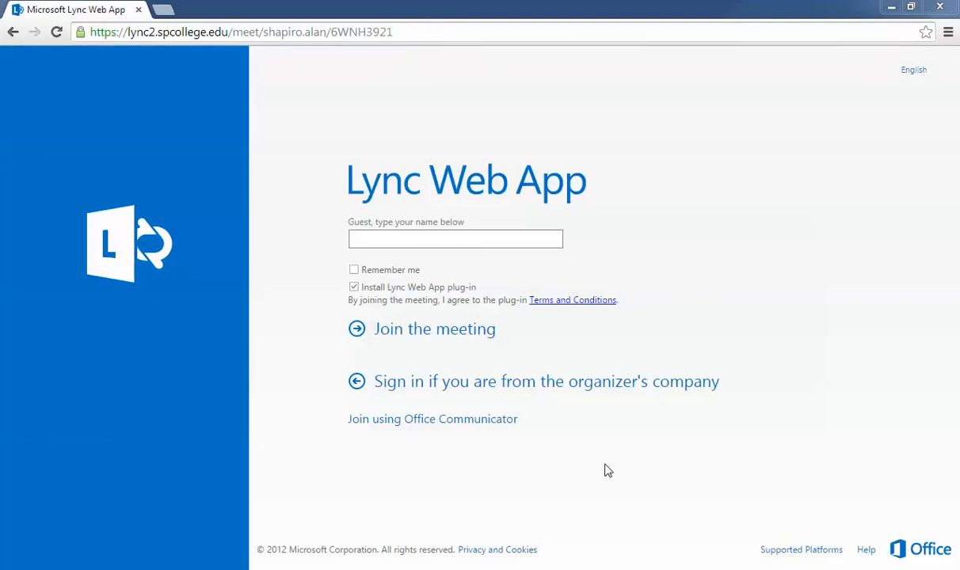
{"action": "mouse_move", "coordinate": [575, 412]}
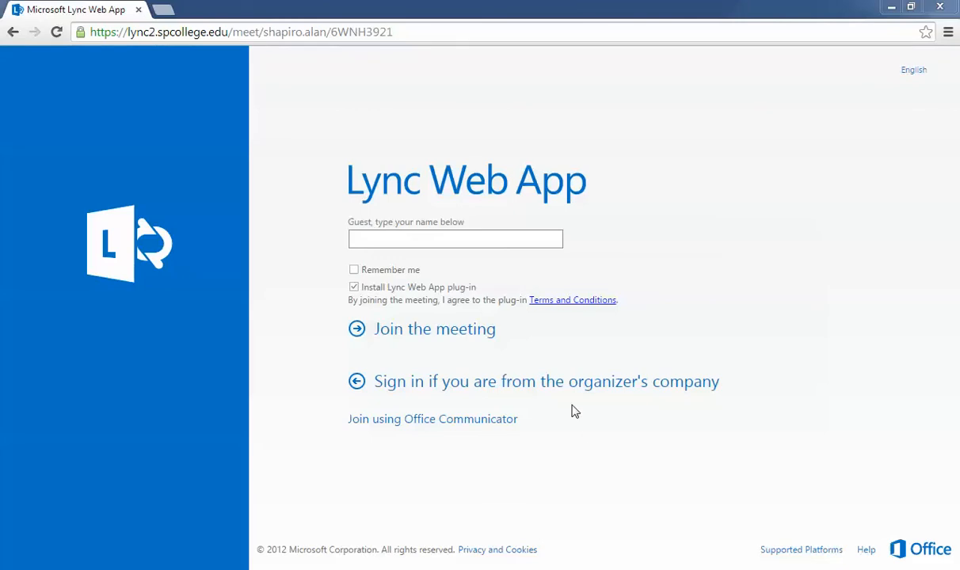
{"action": "mouse_move", "coordinate": [489, 393]}
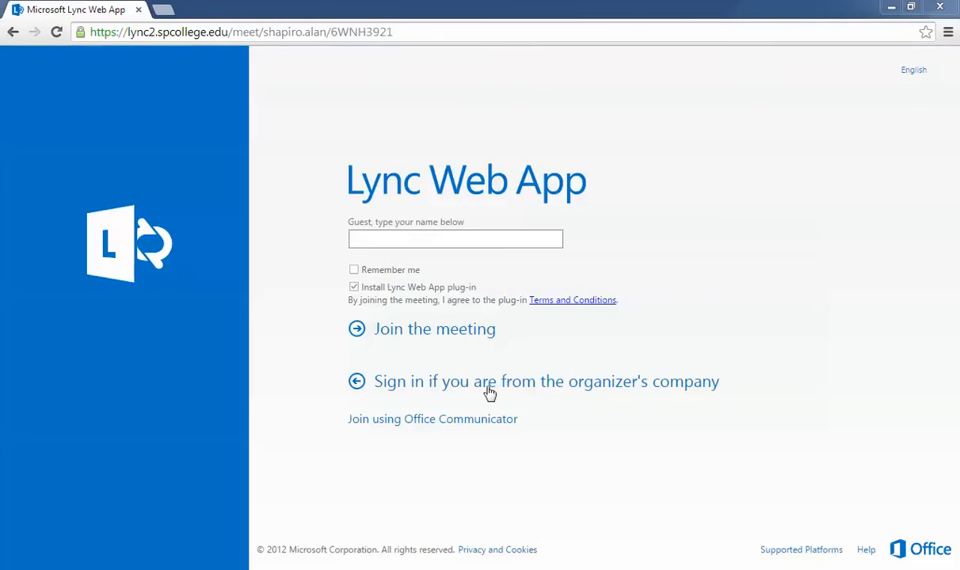
{"action": "mouse_move", "coordinate": [498, 390]}
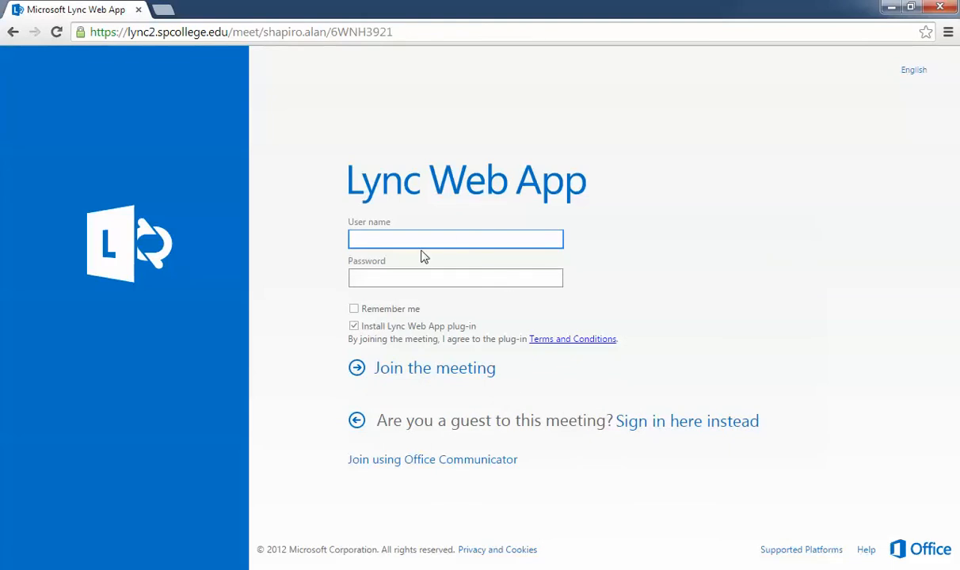
Enter the domain user name 'admin' and the masked password on the sign-in form.
{"action": "left_click", "coordinate": [456, 238]}
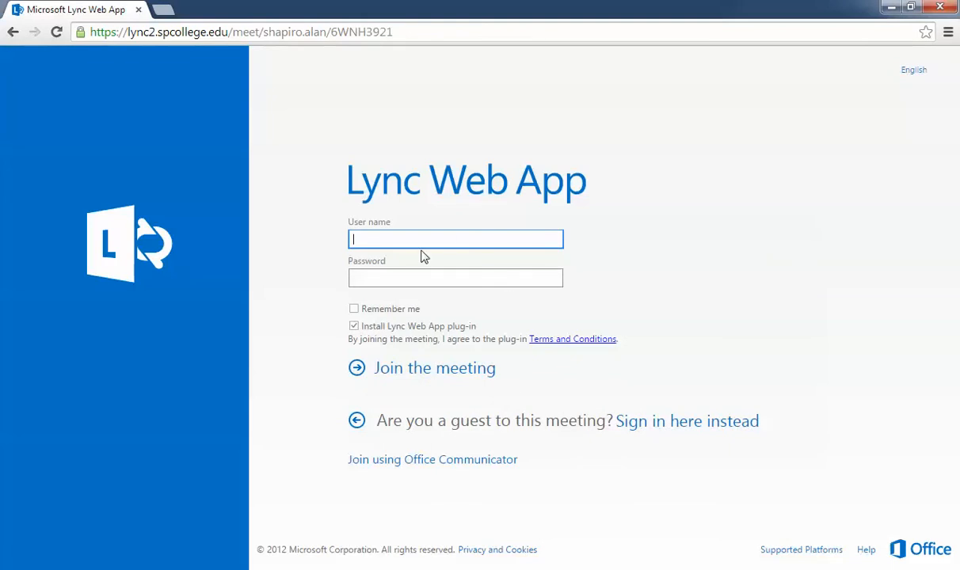
{"action": "type", "text": "admin\\shapiro.alan"}
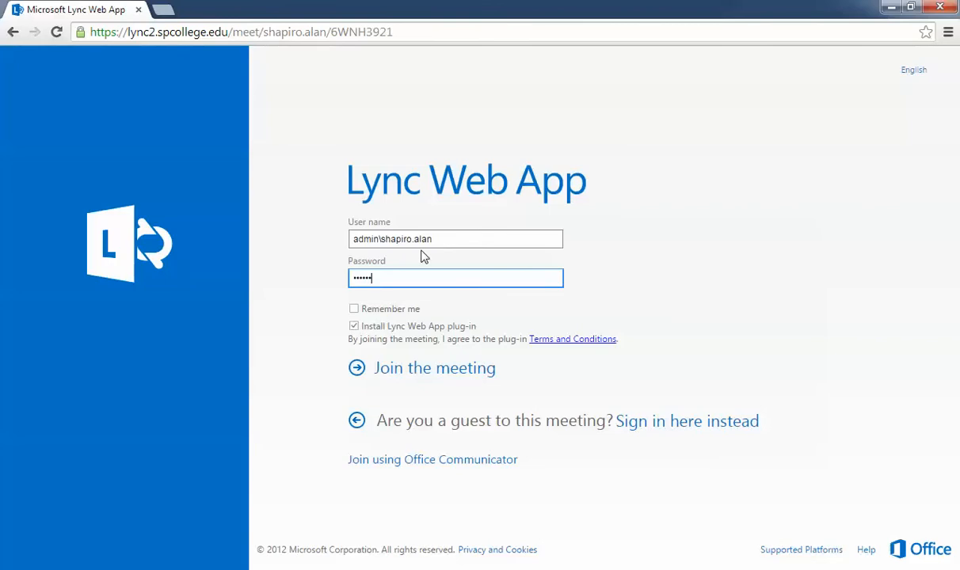
{"action": "type", "text": "••"}
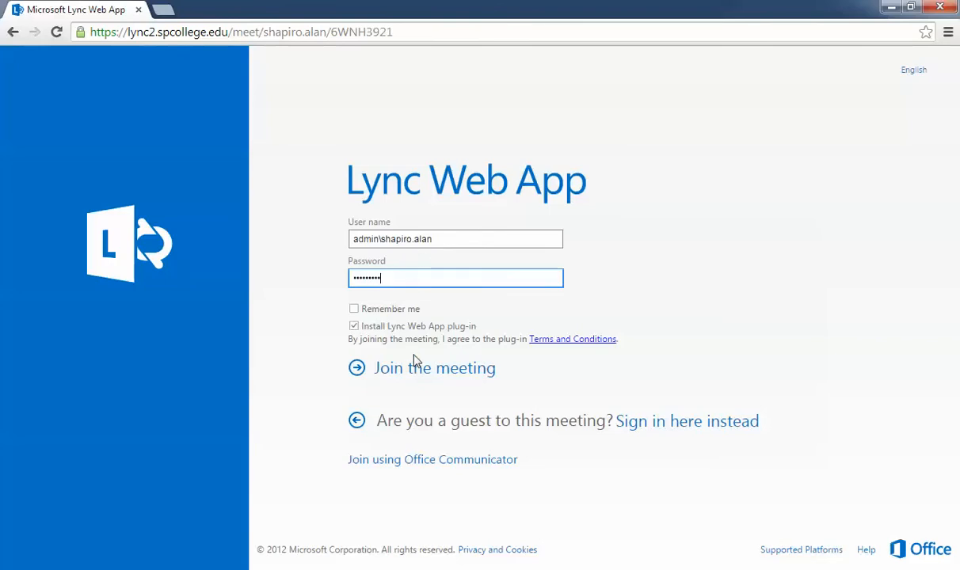
{"action": "mouse_move", "coordinate": [418, 377]}
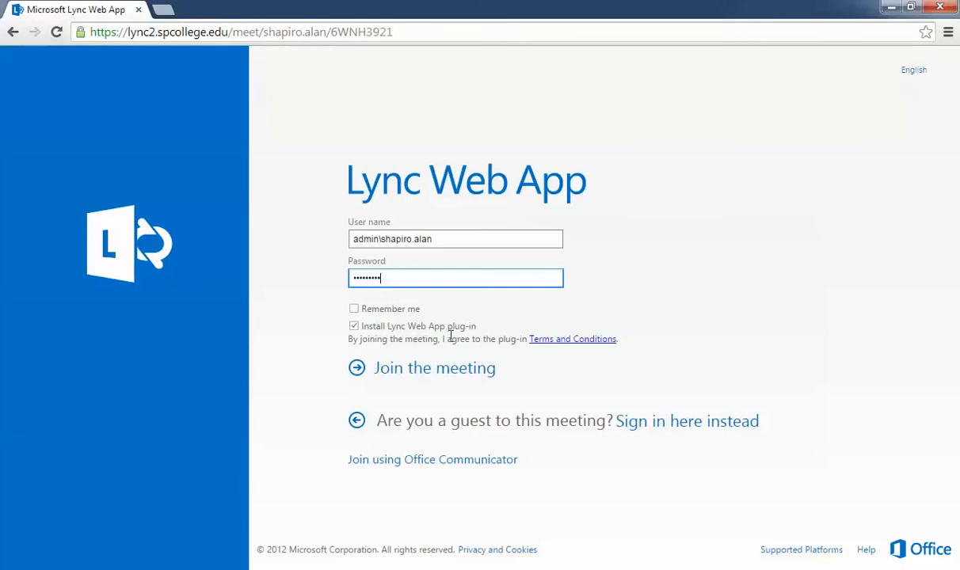
{"action": "mouse_move", "coordinate": [442, 367]}
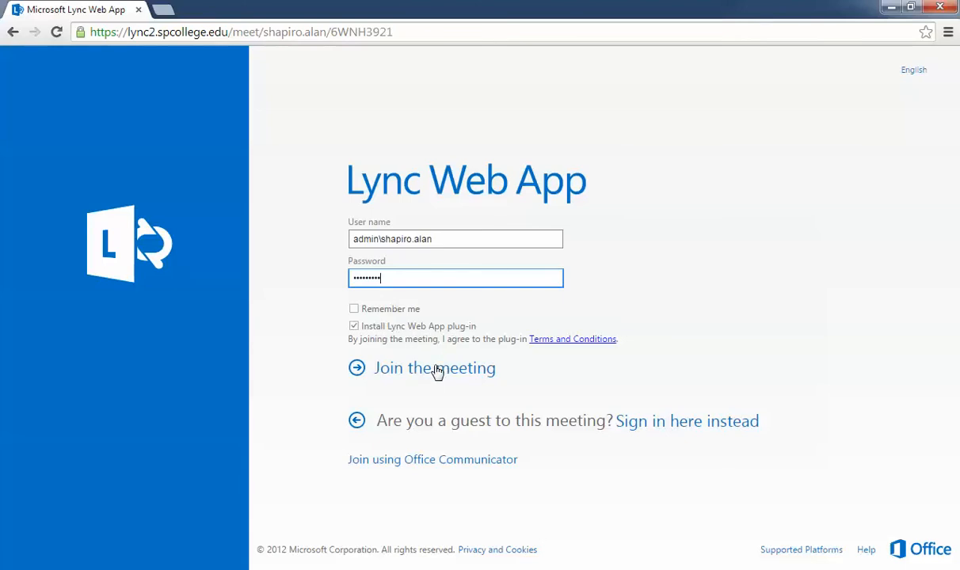
Join the meeting and launch the downloaded LWAPlugin installer from Chrome's download bar.
{"action": "left_click", "coordinate": [434, 368]}
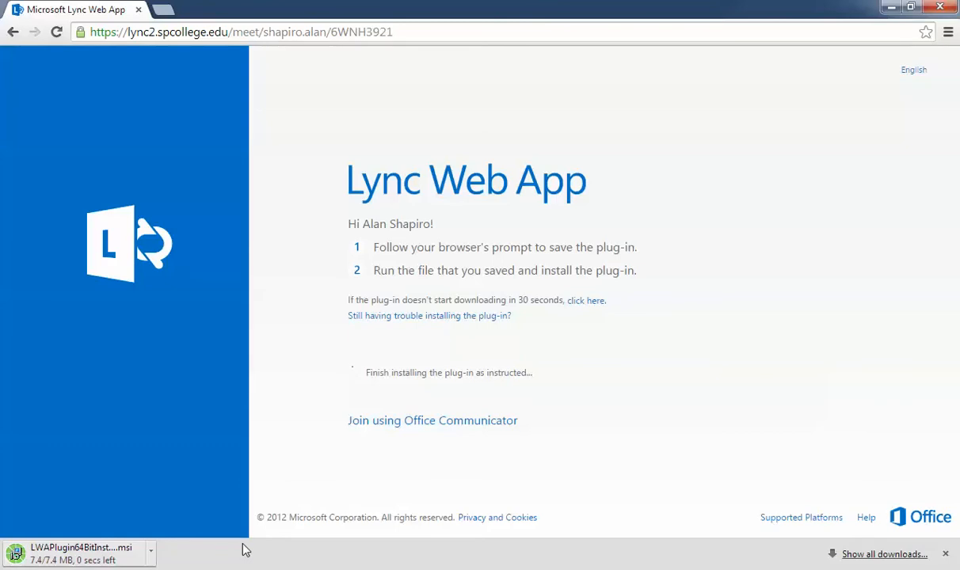
{"action": "mouse_move", "coordinate": [376, 444]}
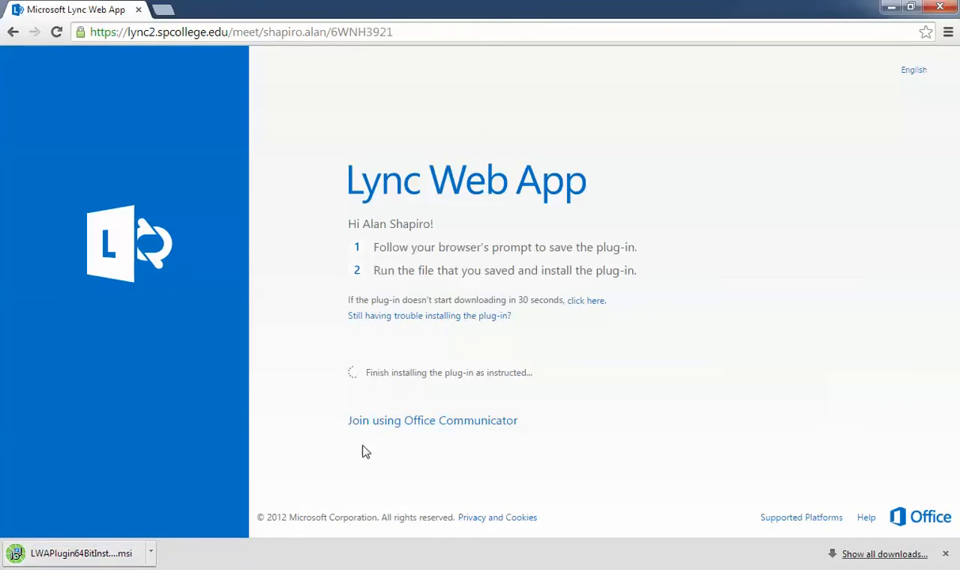
{"action": "mouse_move", "coordinate": [139, 564]}
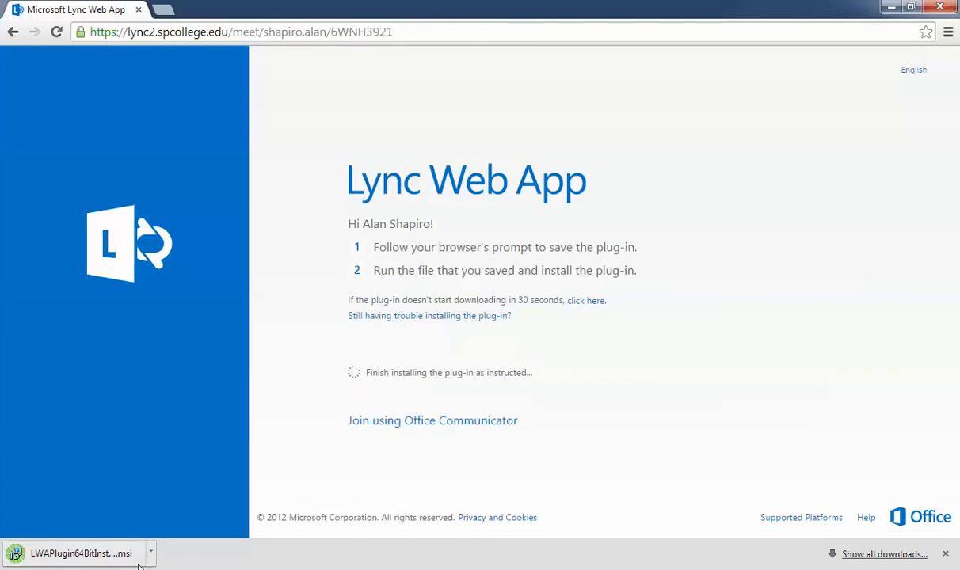
{"action": "left_click", "coordinate": [83, 553]}
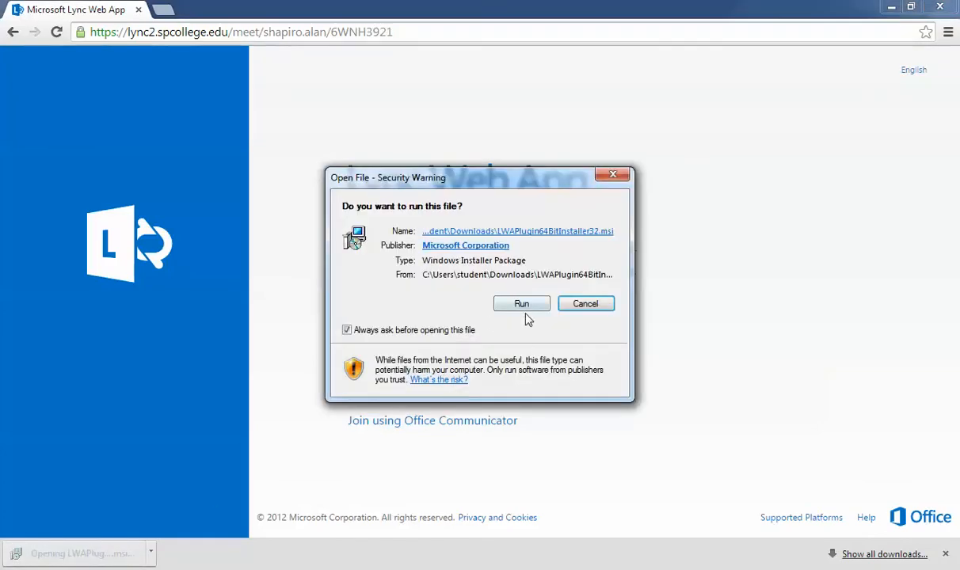
Confirm Run in the Open File – Security Warning for the plug-in installer.
{"action": "left_click", "coordinate": [521, 304]}
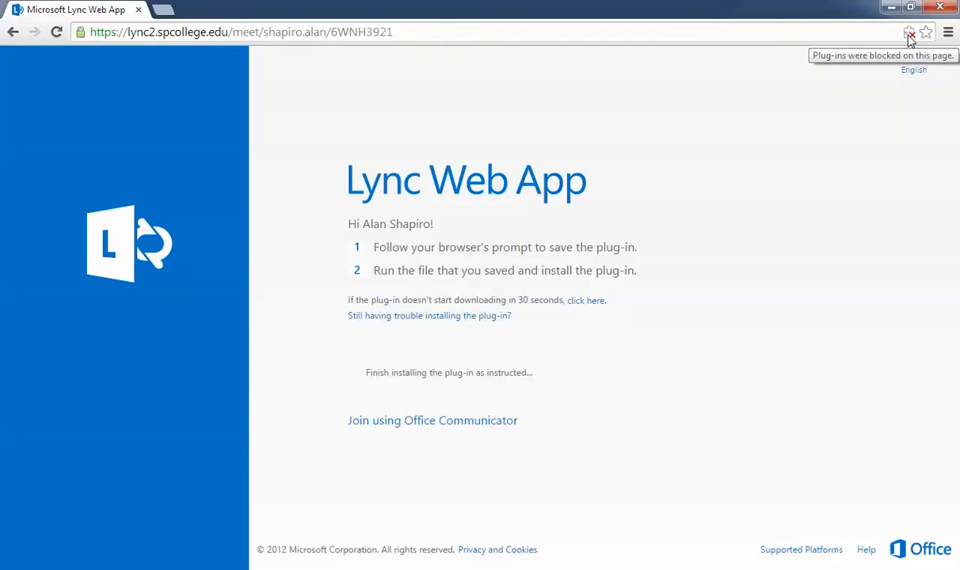
Always allow plug-ins on lync2.spcollege.edu from Chrome's blocked plug-in icon and apply with Done.
{"action": "left_click", "coordinate": [910, 32]}
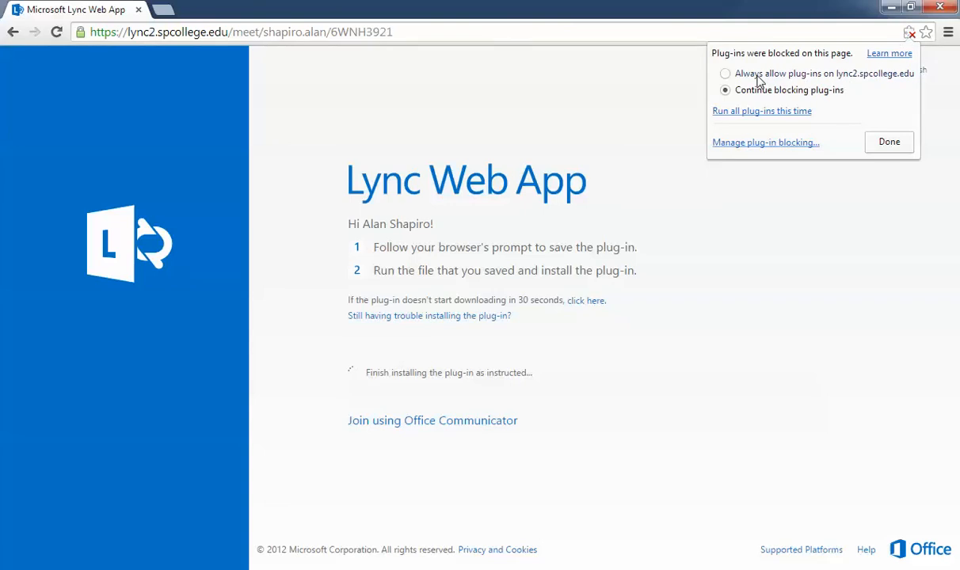
{"action": "left_click", "coordinate": [725, 73]}
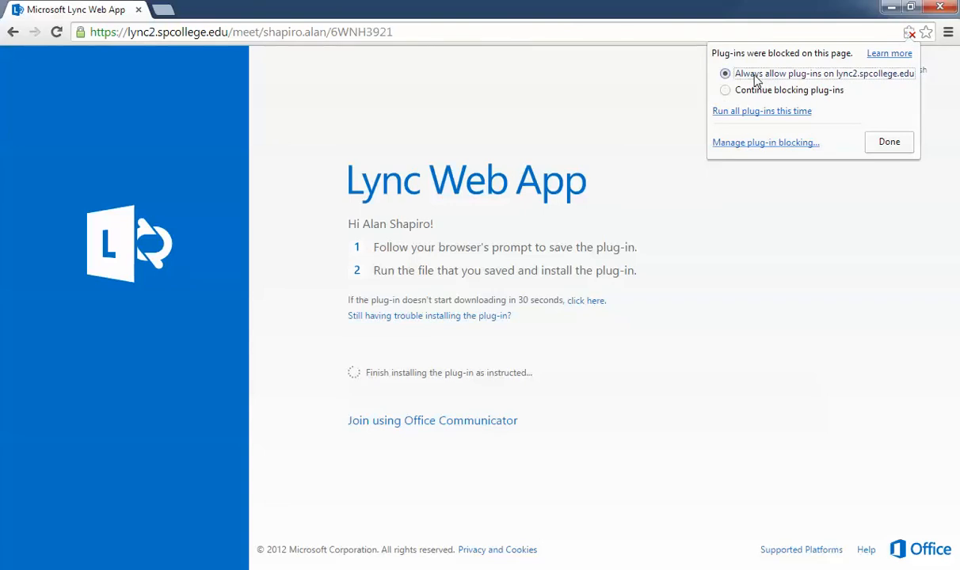
{"action": "mouse_move", "coordinate": [887, 143]}
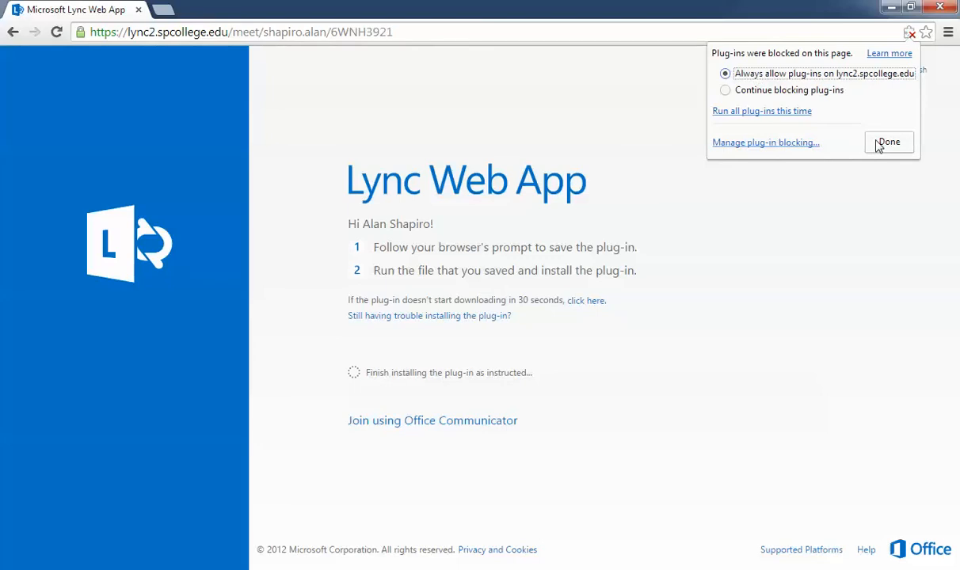
{"action": "left_click", "coordinate": [888, 143]}
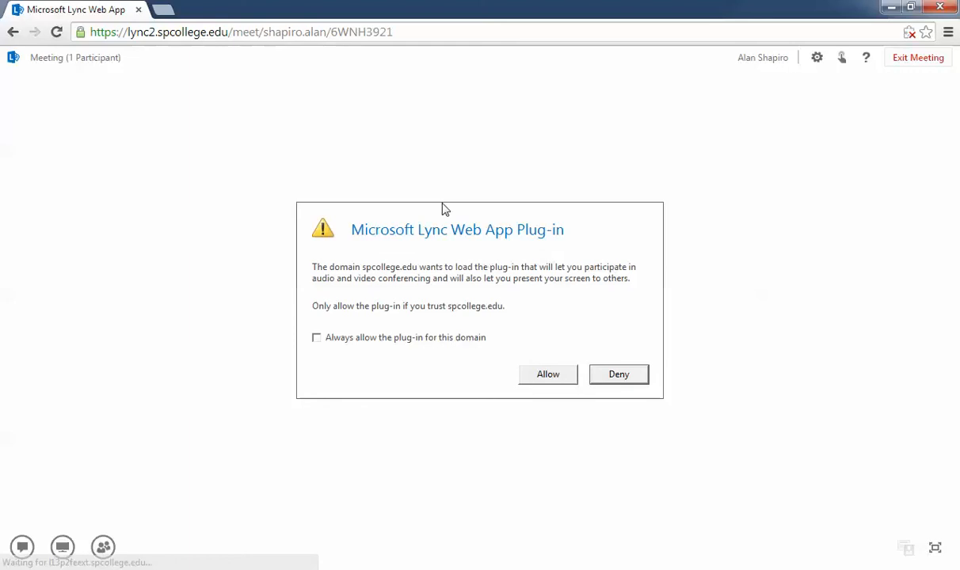
Tick 'Always allow the plug-in for this domain' and allow the Lync Web App plug-in to load.
{"action": "left_click", "coordinate": [548, 374]}
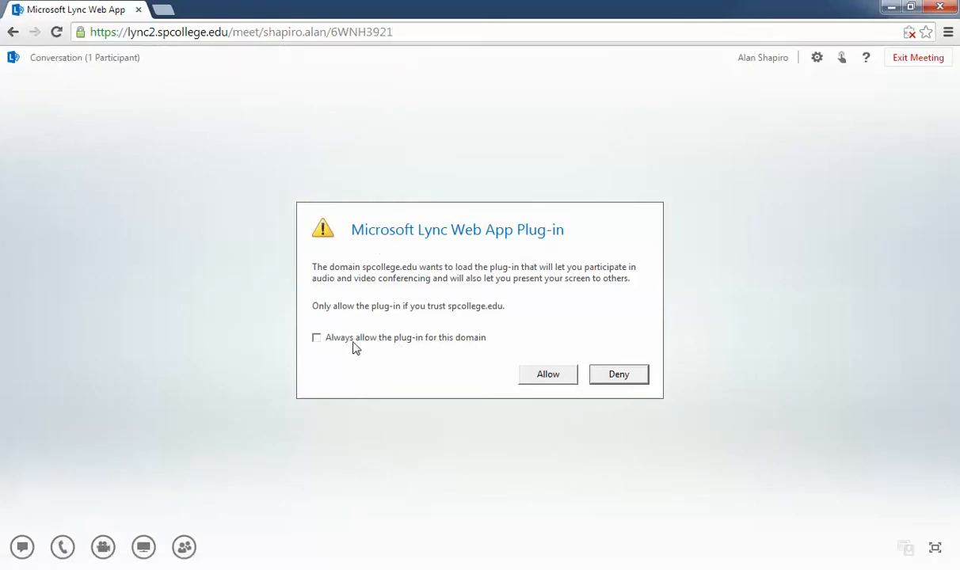
{"action": "left_click", "coordinate": [316, 337]}
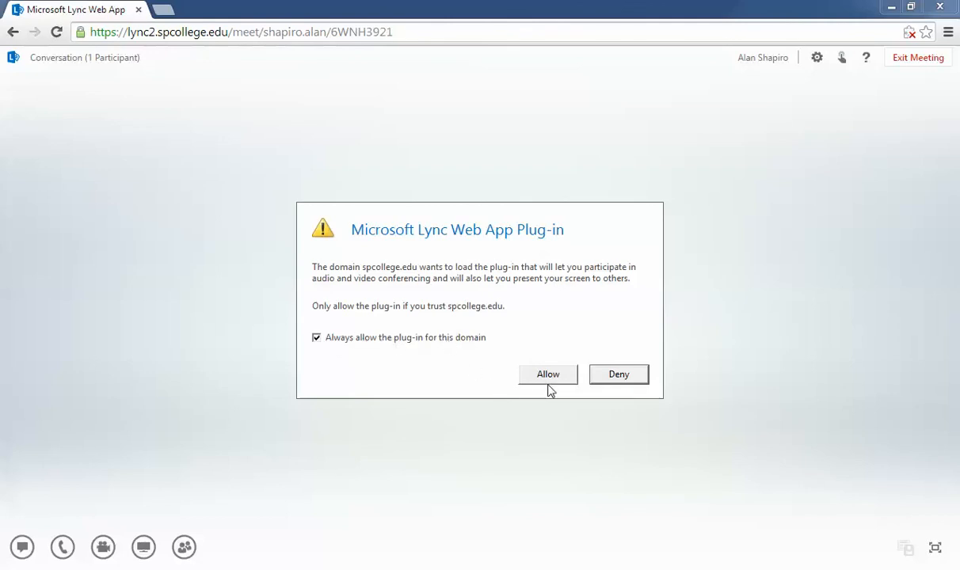
{"action": "left_click", "coordinate": [548, 374]}
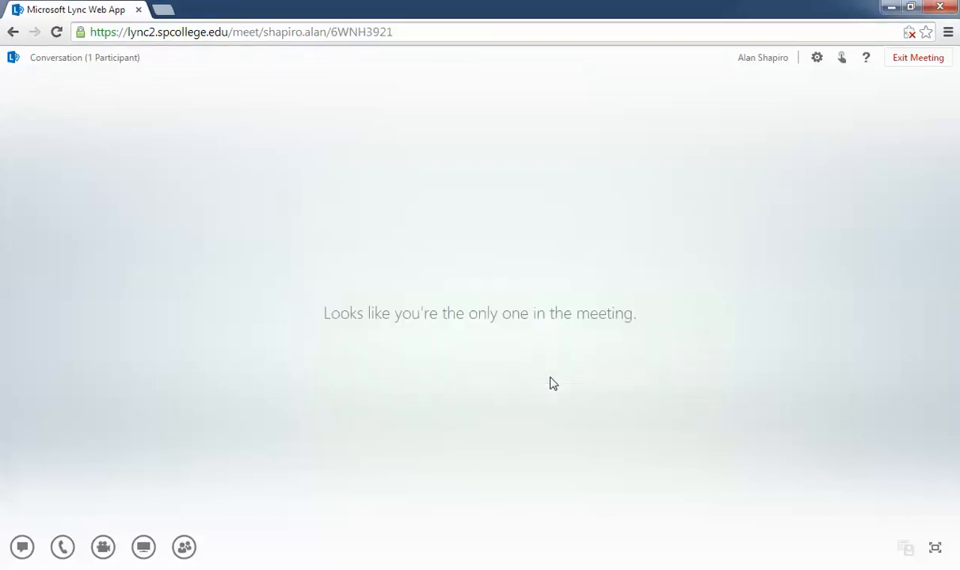
Tick Public networks in the Windows Security Alert and grant the plug-in firewall access.
{"action": "left_click", "coordinate": [62, 548]}
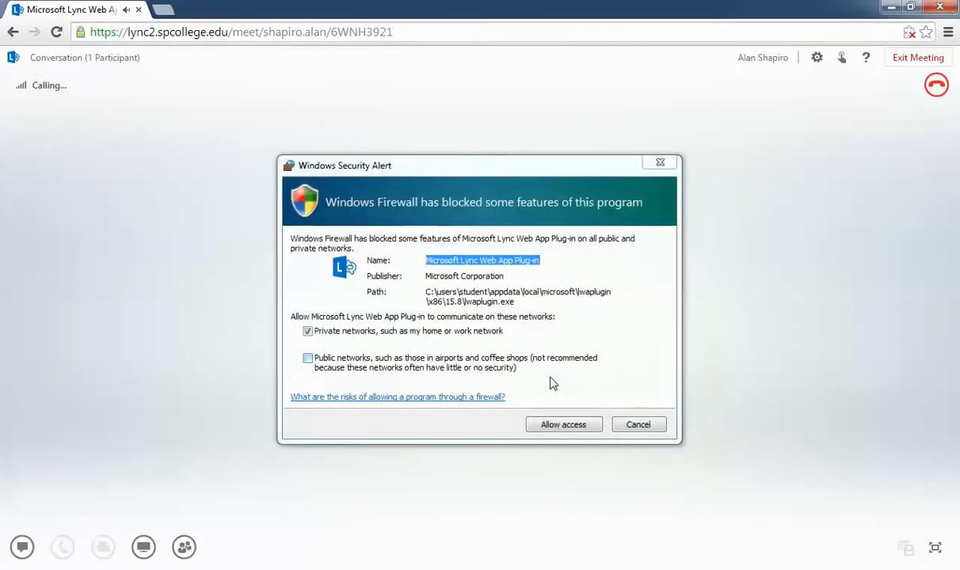
{"action": "mouse_move", "coordinate": [363, 293]}
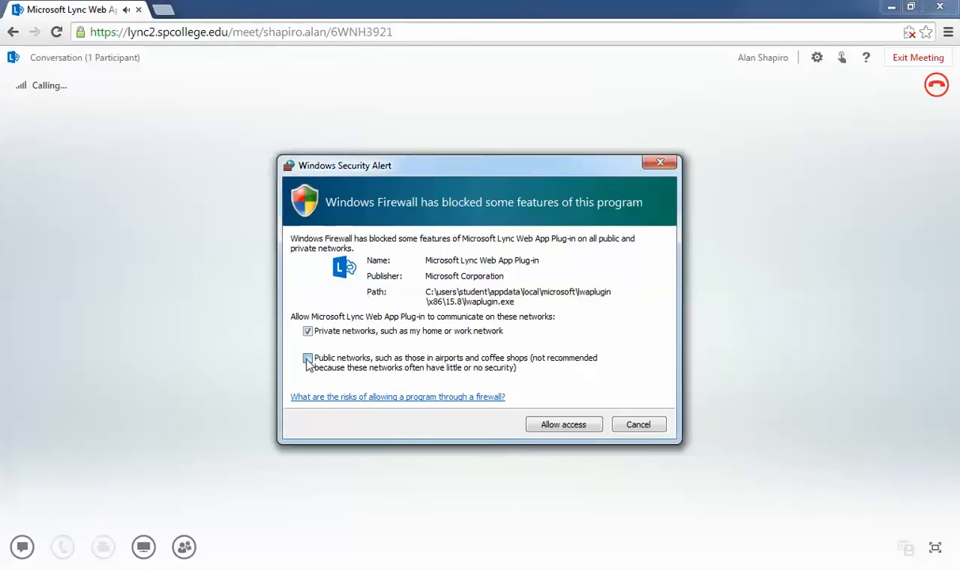
{"action": "left_click", "coordinate": [307, 358]}
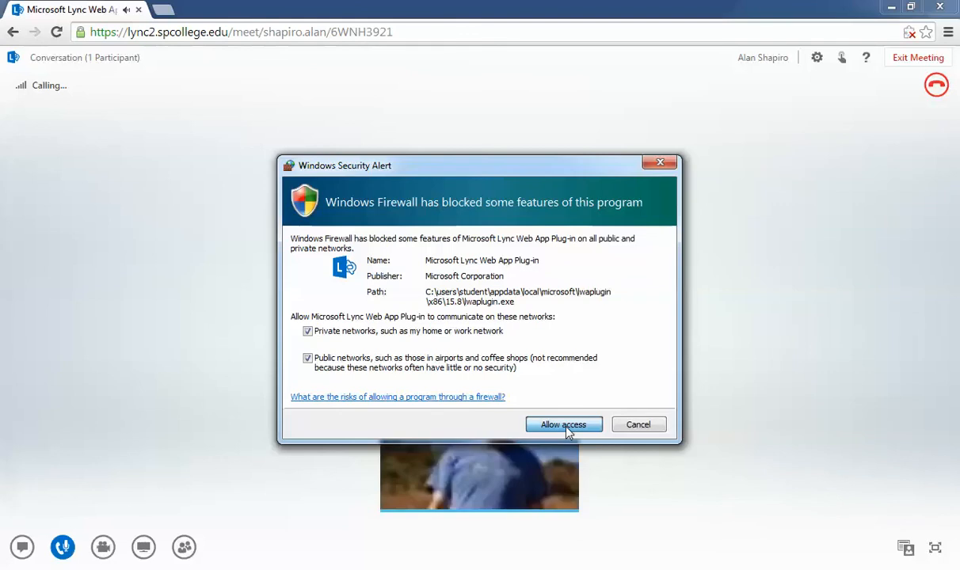
{"action": "left_click", "coordinate": [564, 424]}
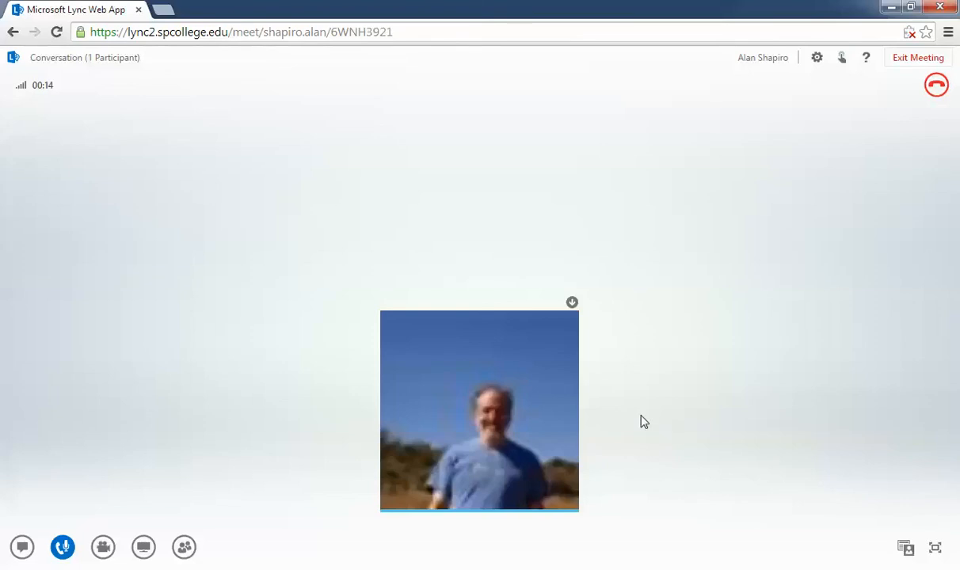
{"action": "mouse_move", "coordinate": [913, 45]}
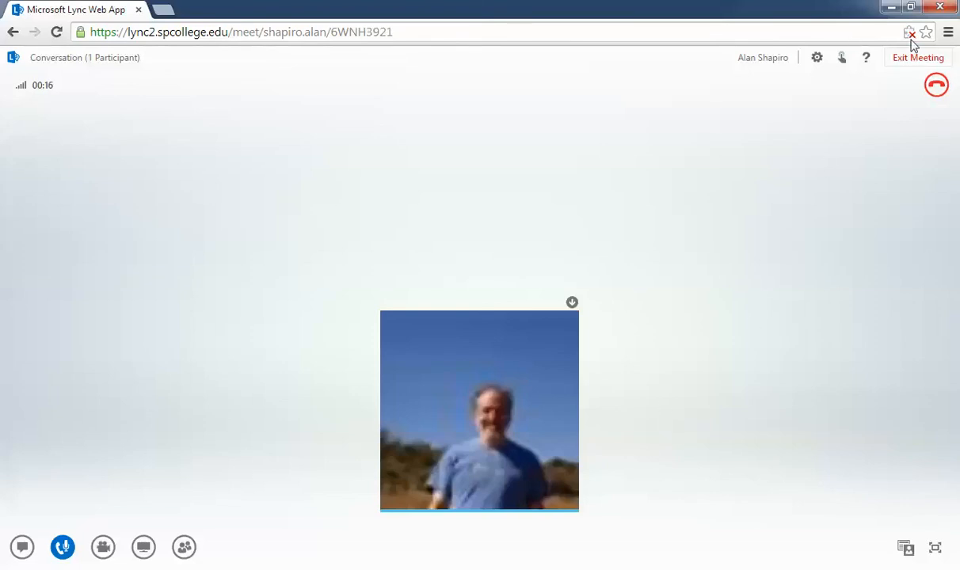